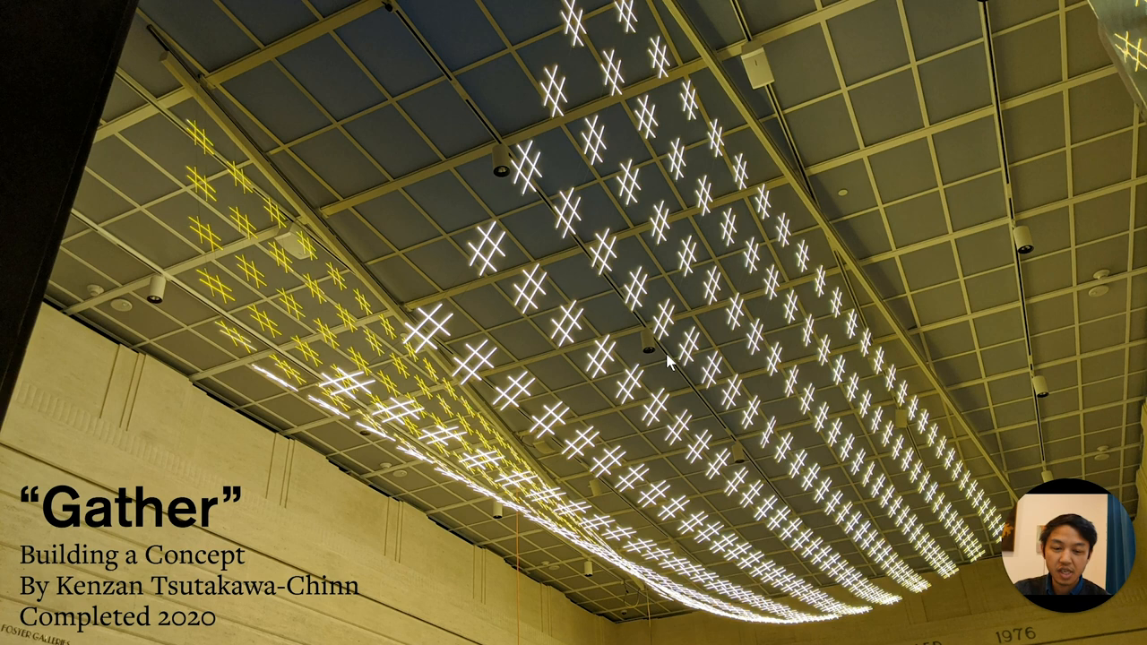
mouse_move(686, 280)
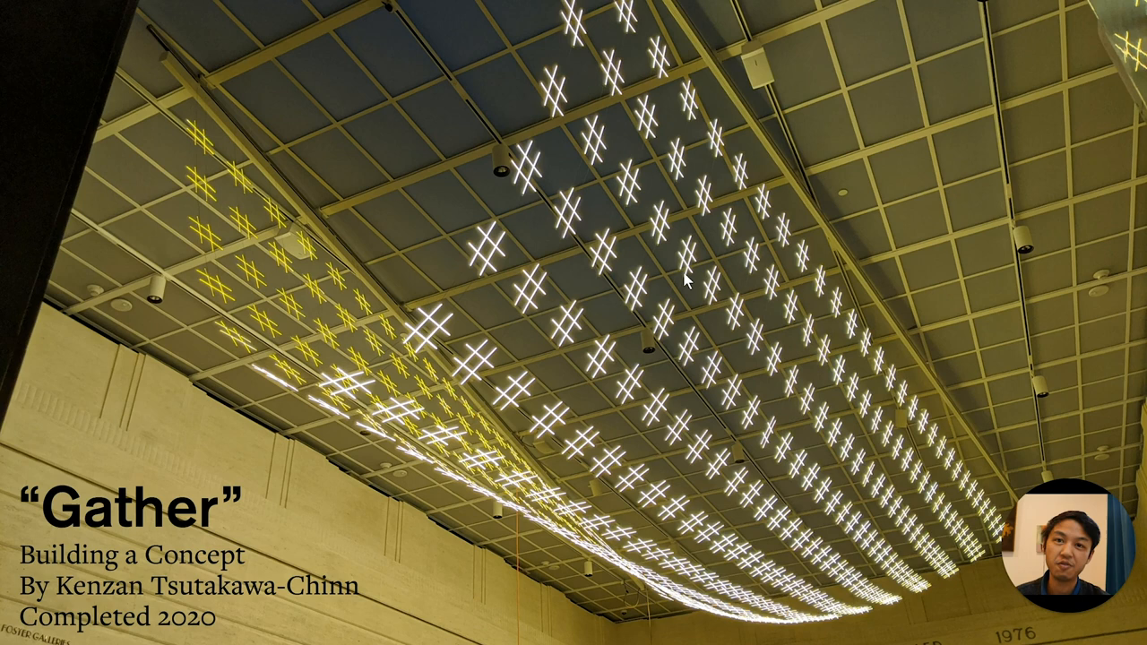